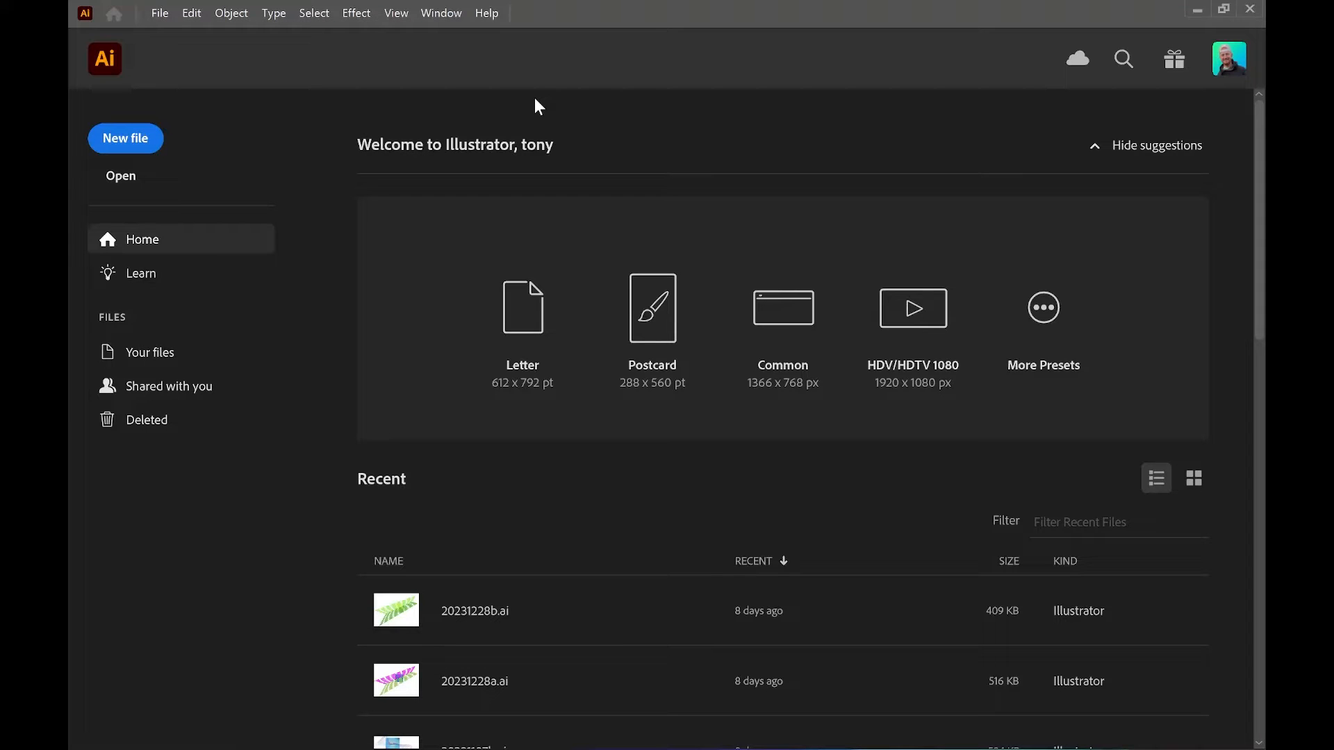
mouse_move(181, 143)
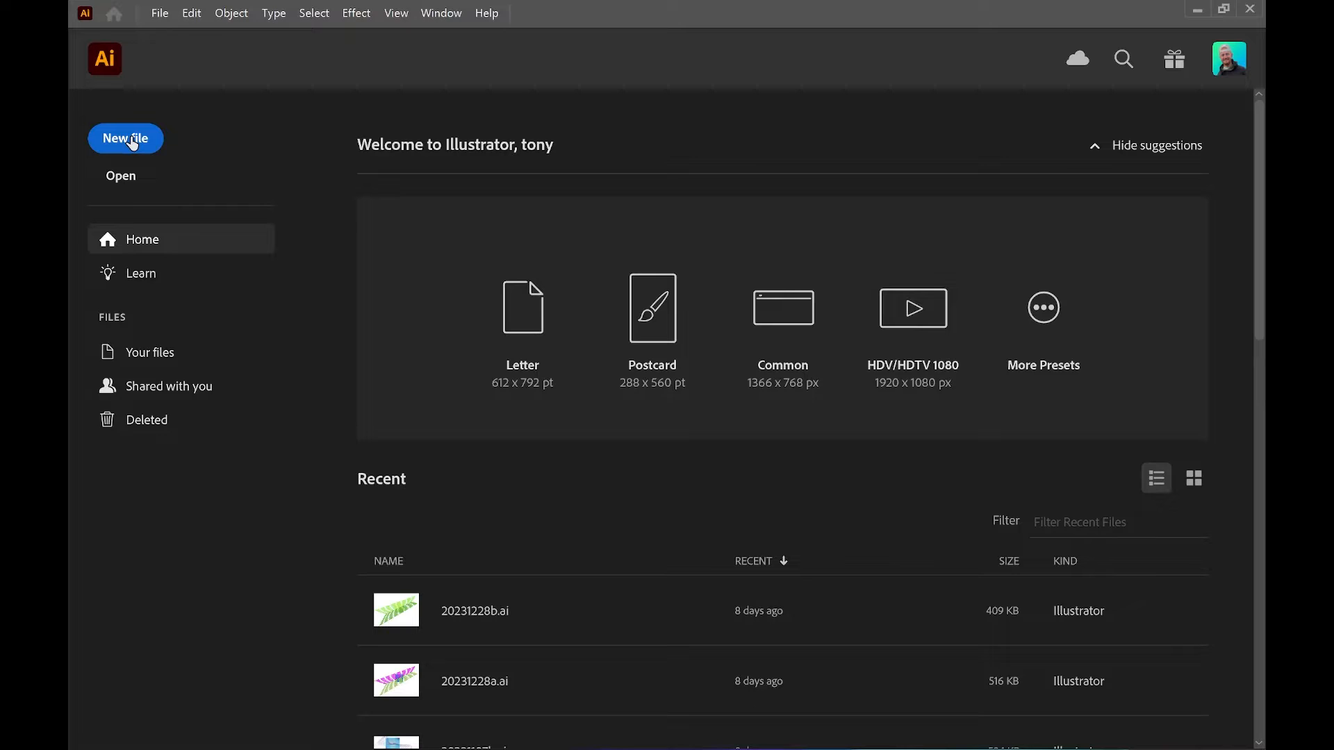
- Create a new 1920 × 1080 px Web-Large document
left_click(125, 137)
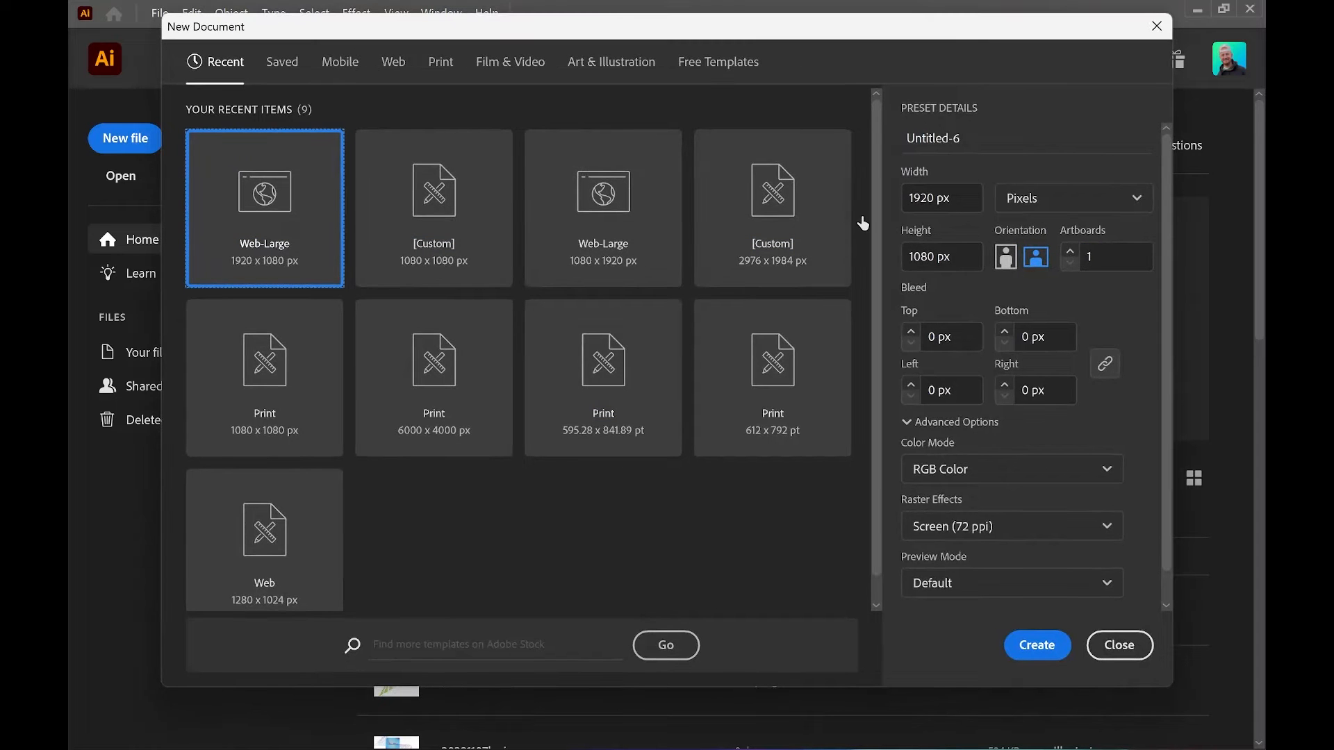
mouse_move(966, 303)
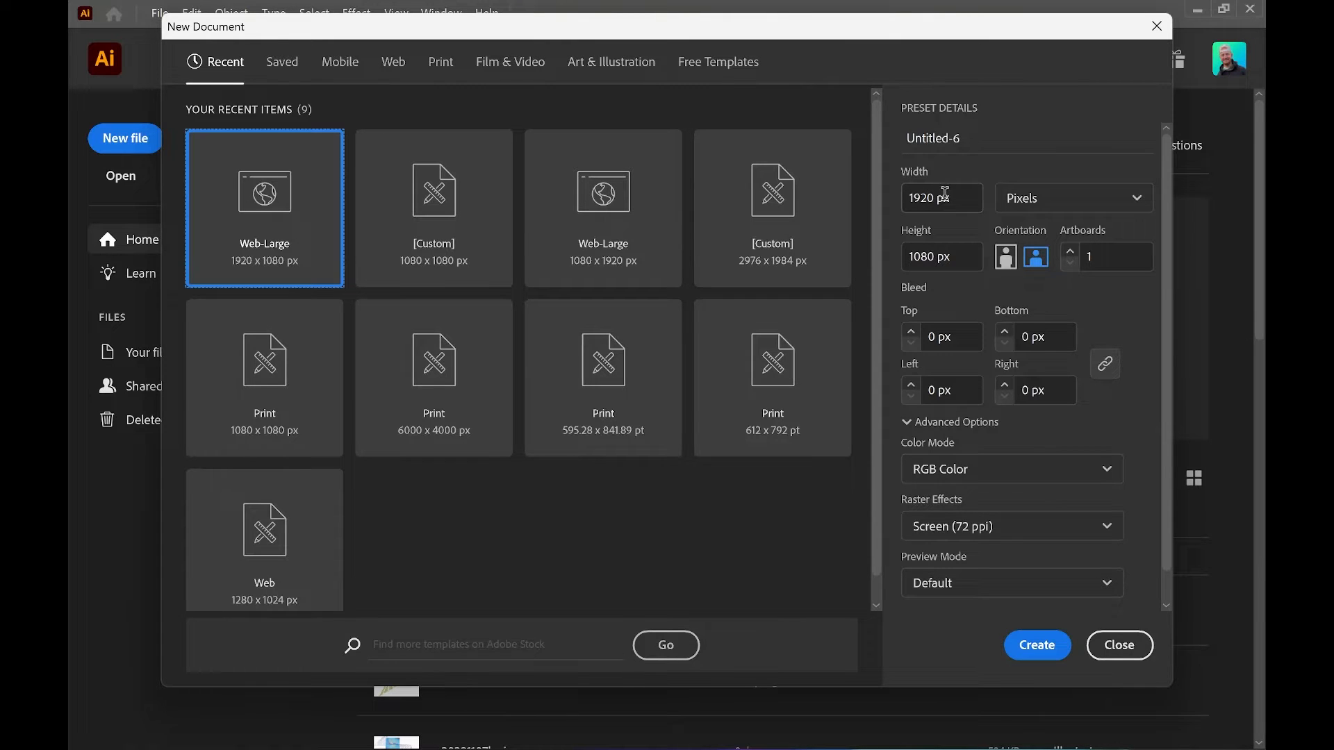
left_click(1036, 645)
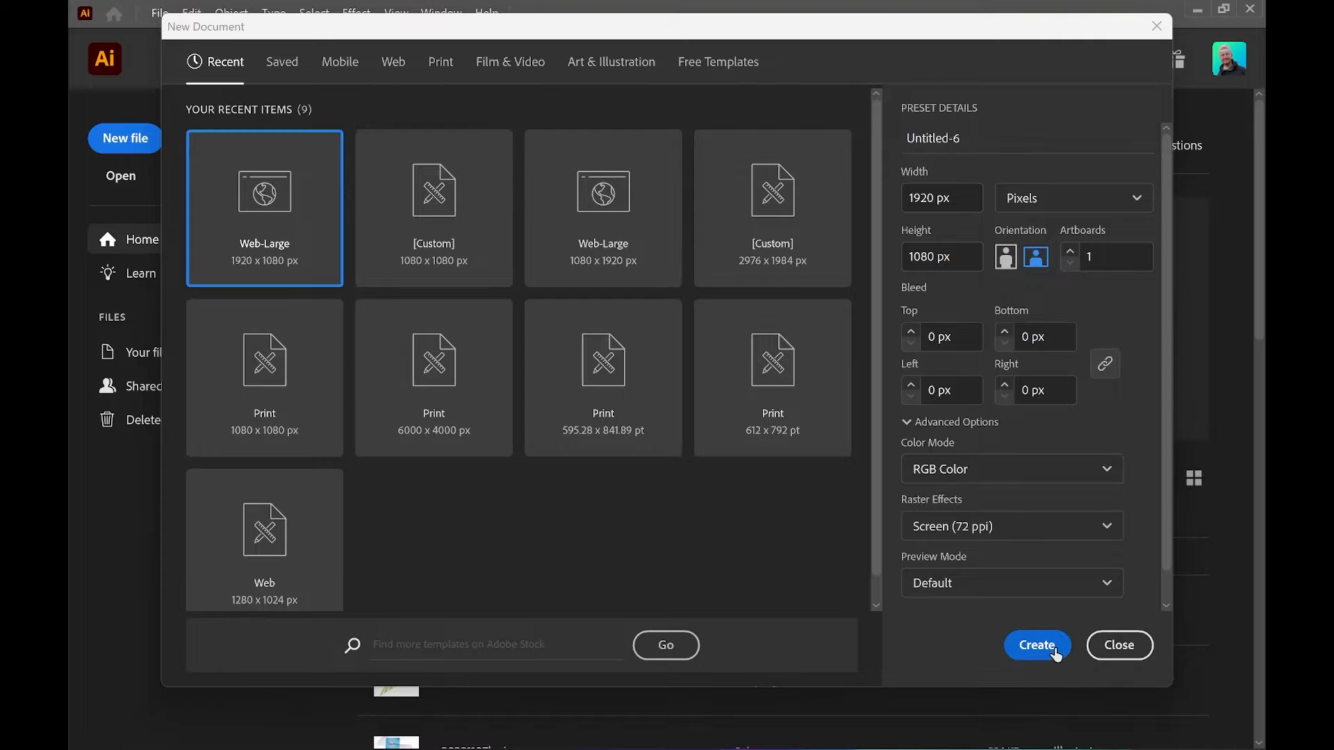
left_click(1036, 645)
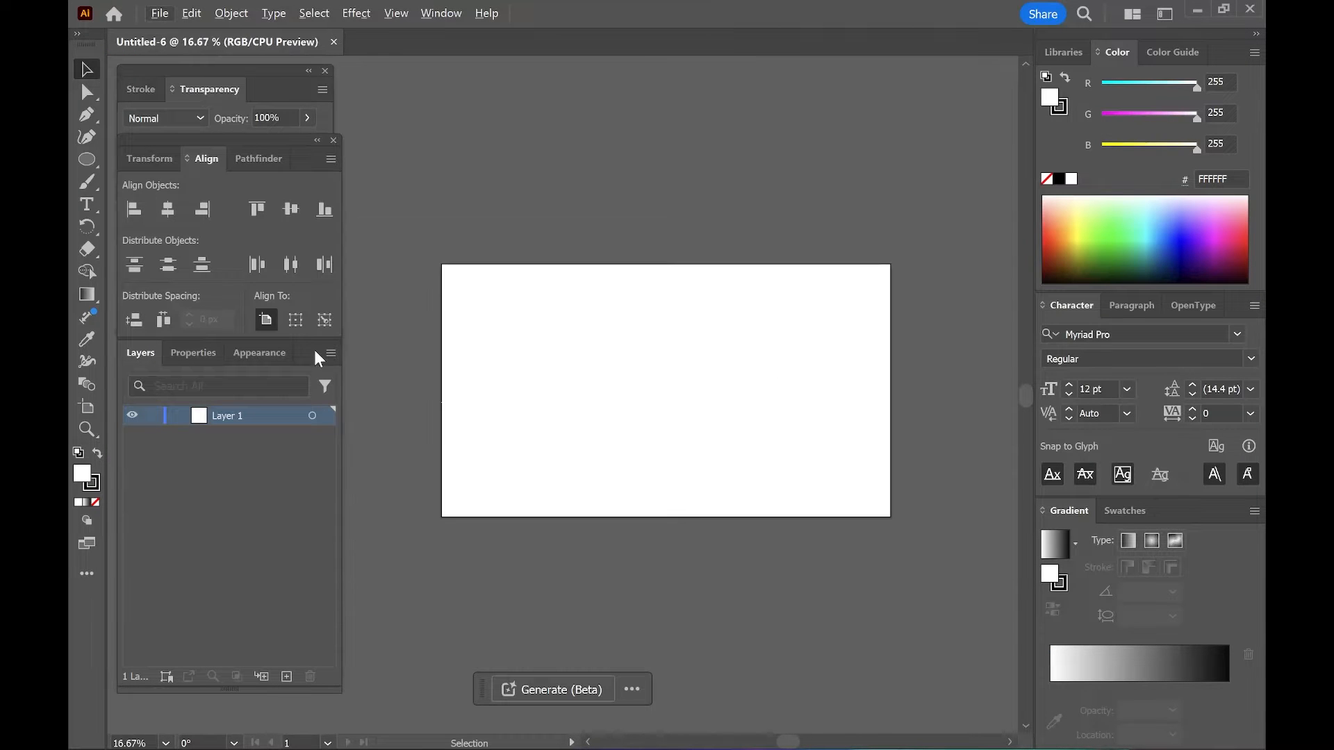
- Draw a circle on the right half of the artboard with a gradient fill and no stroke
left_click(86, 159)
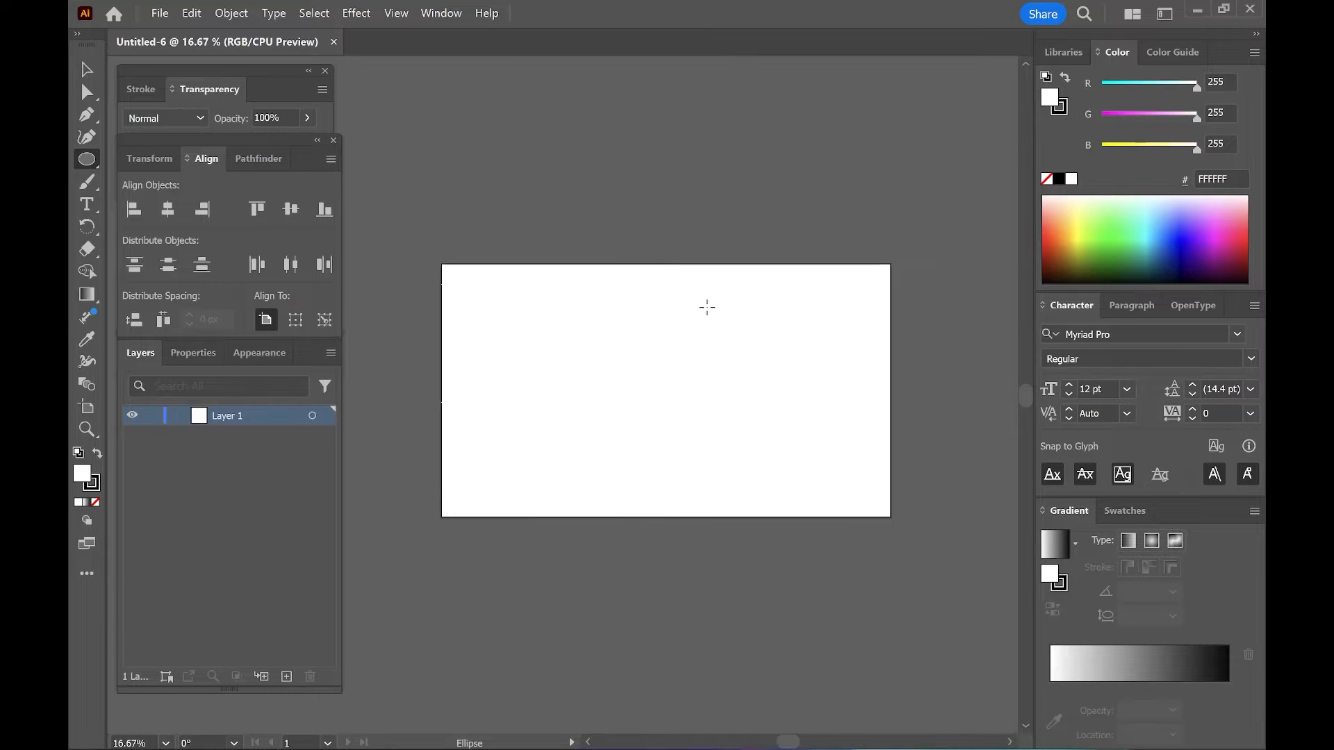
left_click_drag(704, 307, 823, 493)
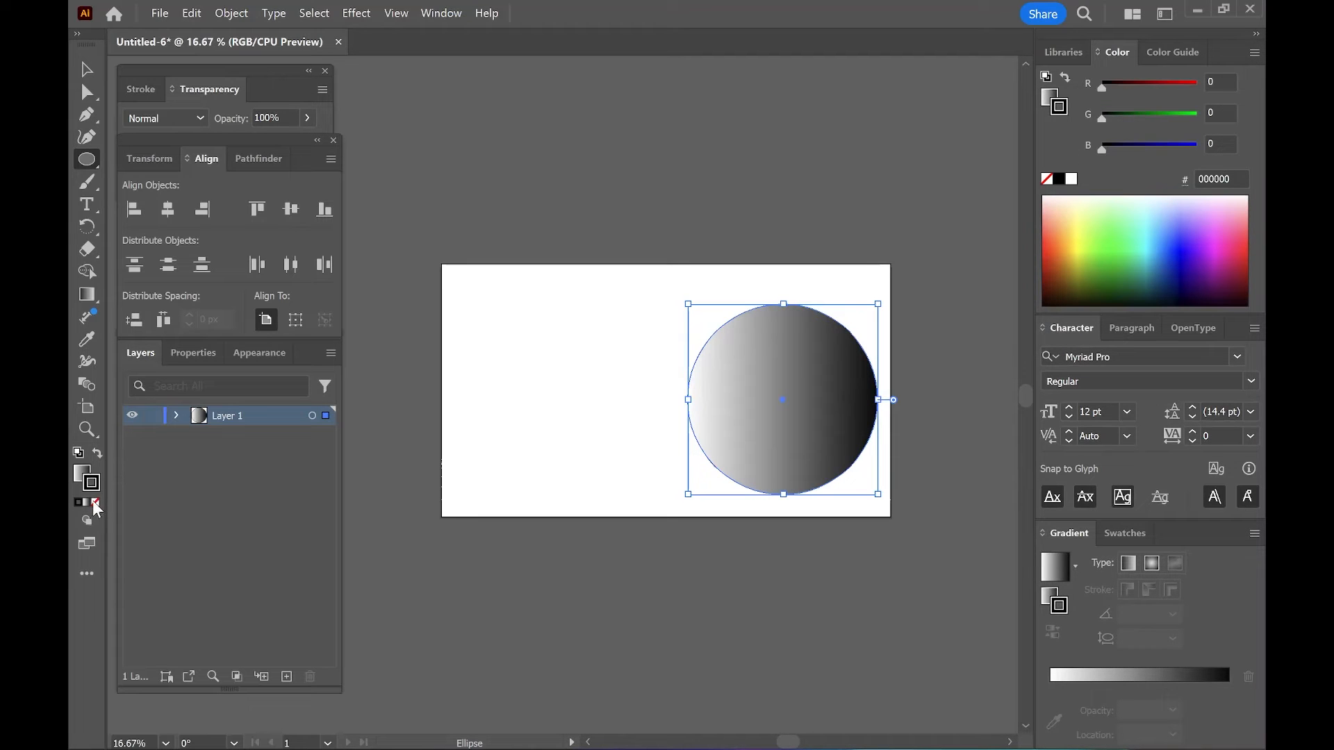
left_click(87, 504)
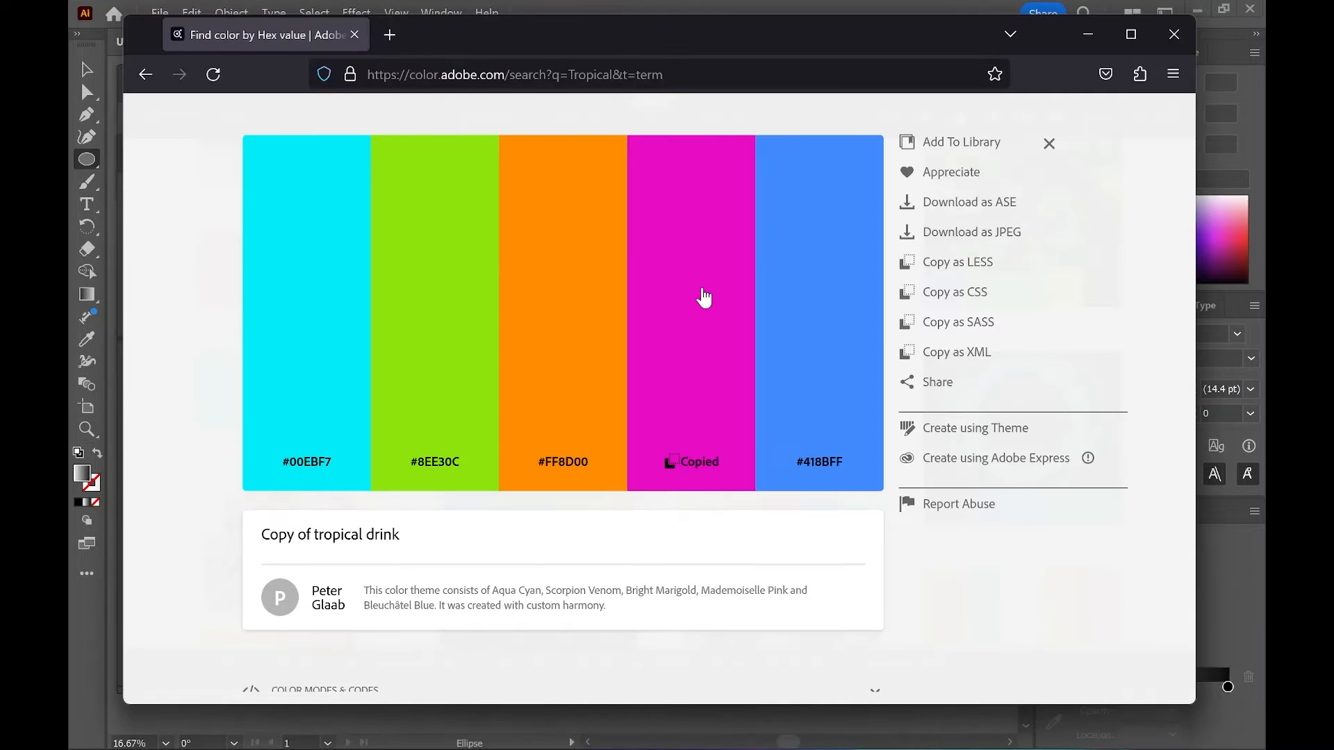
- Apply the Adobe Color pink and orange hex values to the circle's gradient stops
left_click(1174, 34)
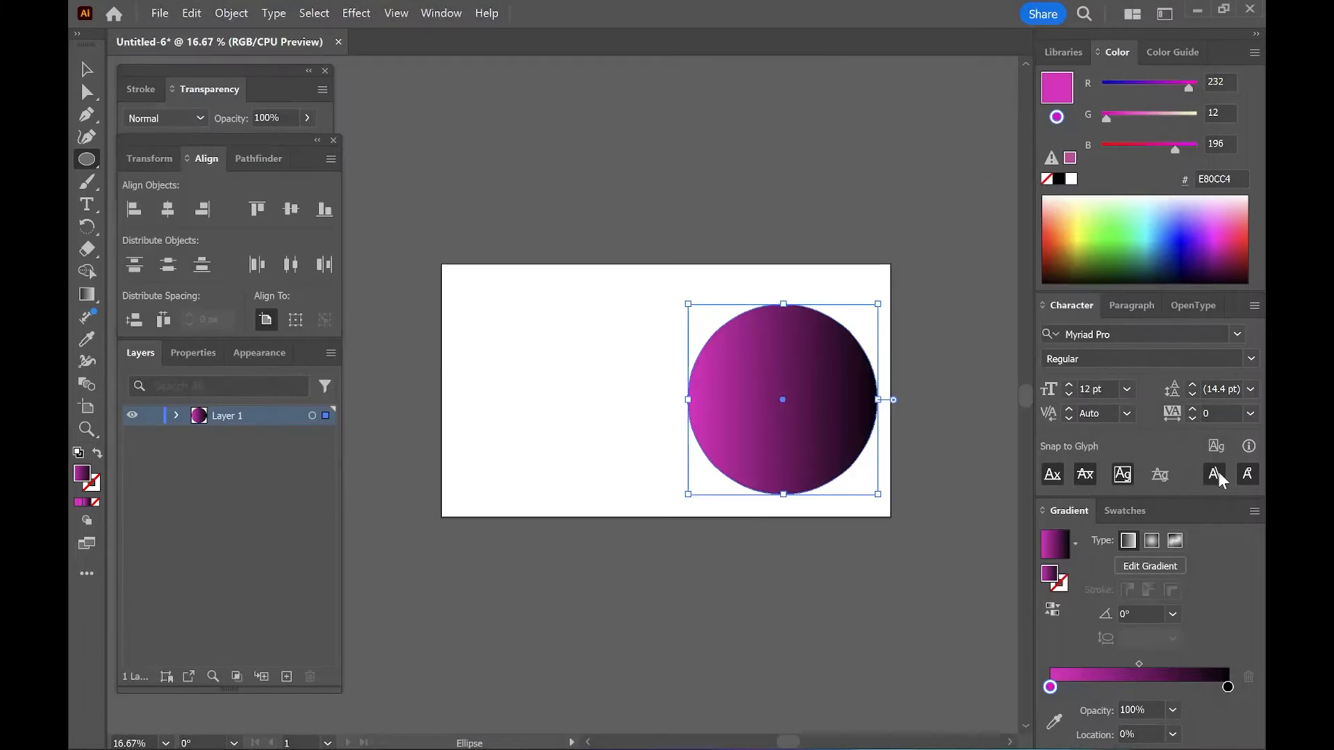
left_click(1228, 688)
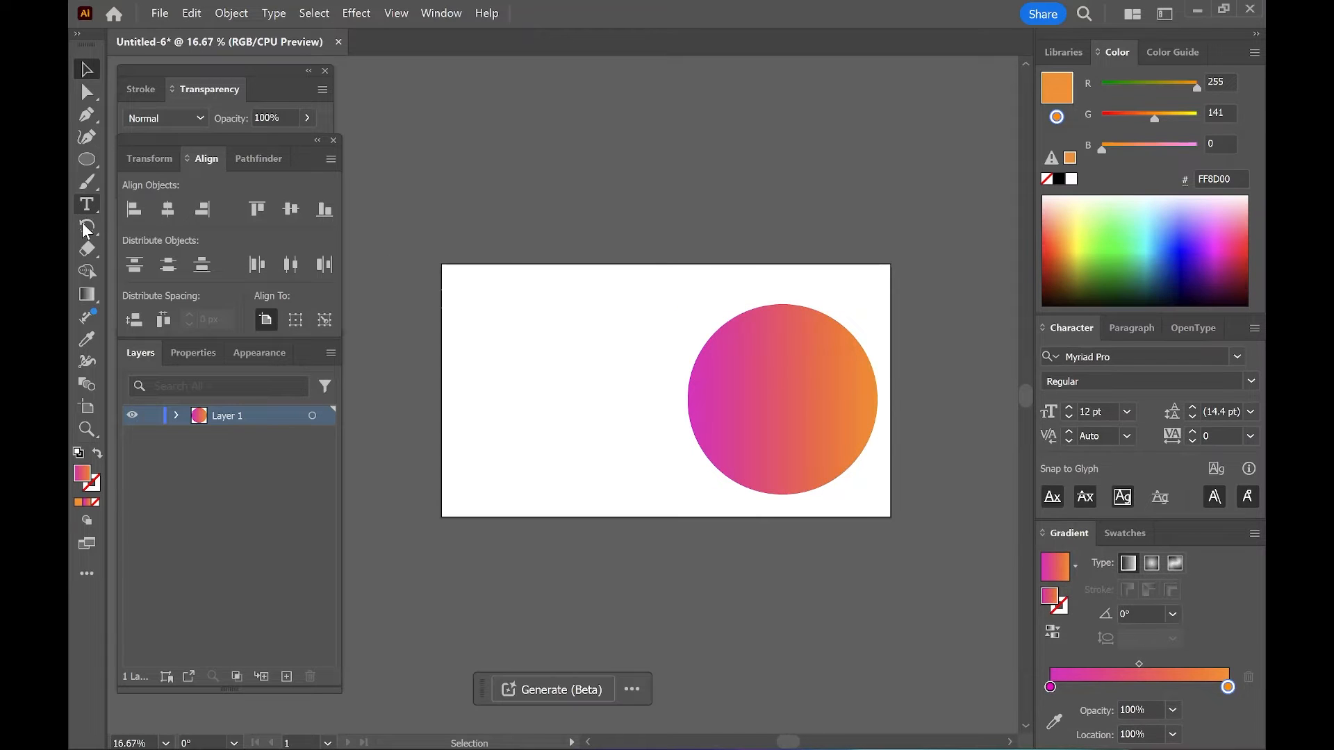
- Fill a text area across the artboard with placeholder text and select the gradient circle
left_click(86, 205)
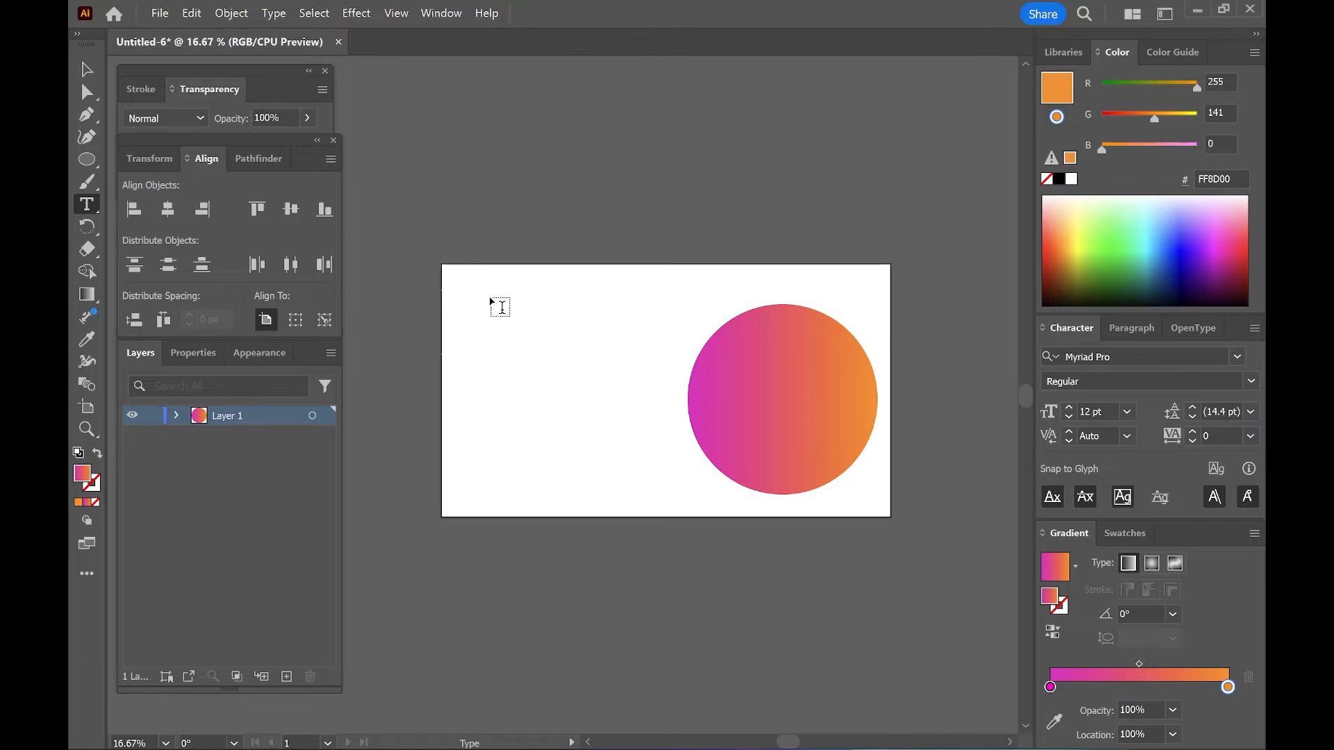
left_click_drag(499, 306, 838, 506)
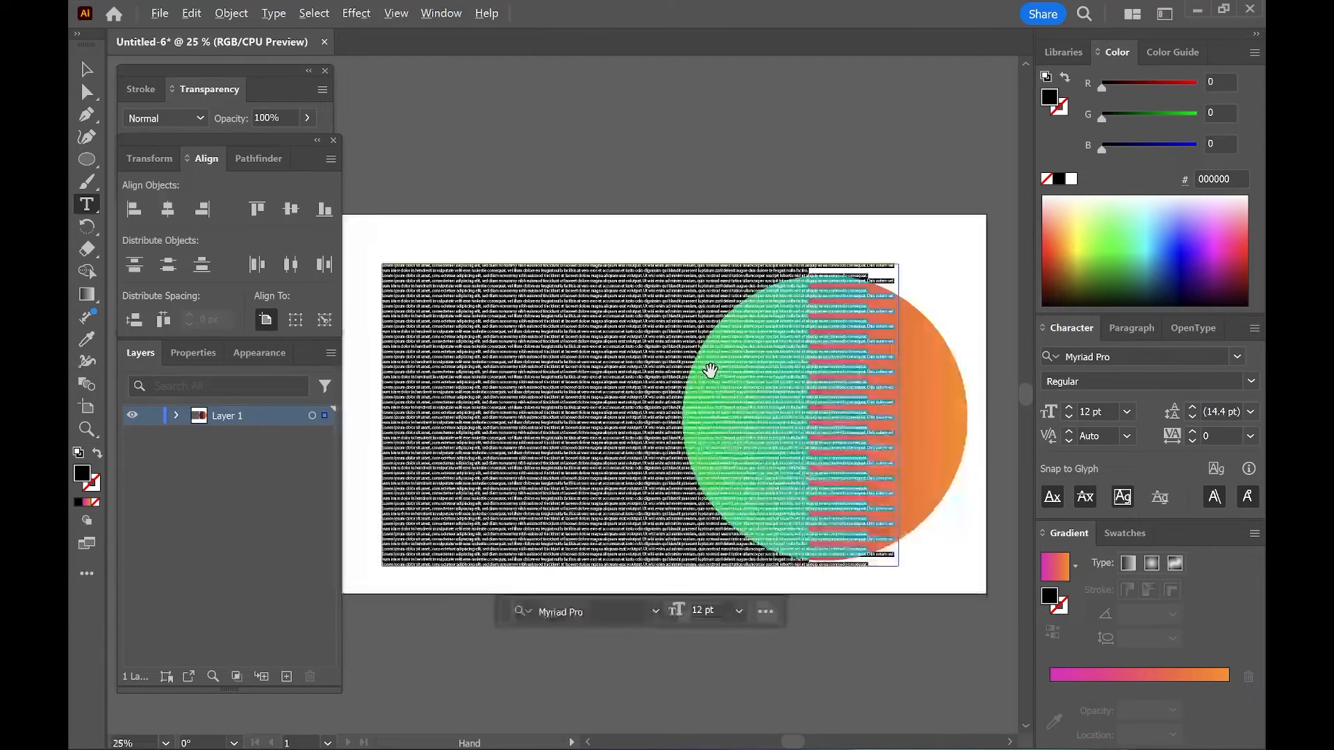
left_click(87, 70)
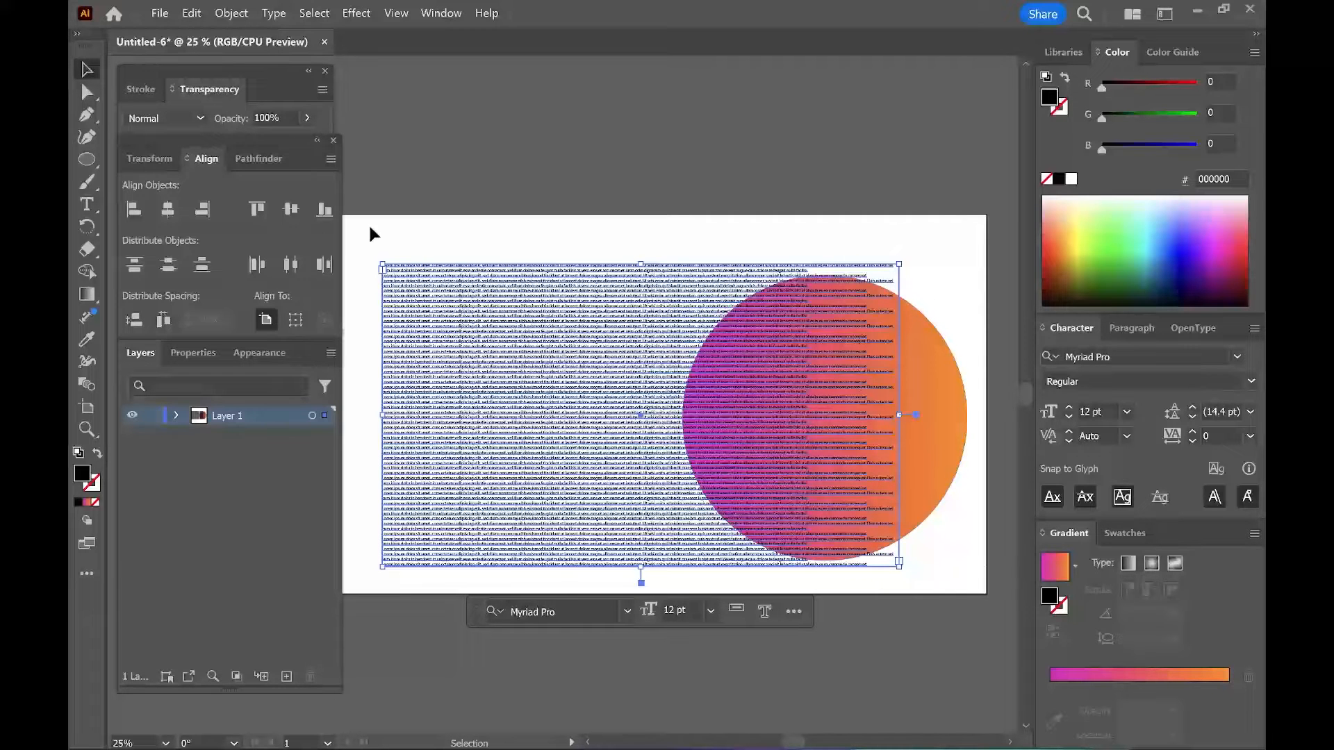
left_click(175, 416)
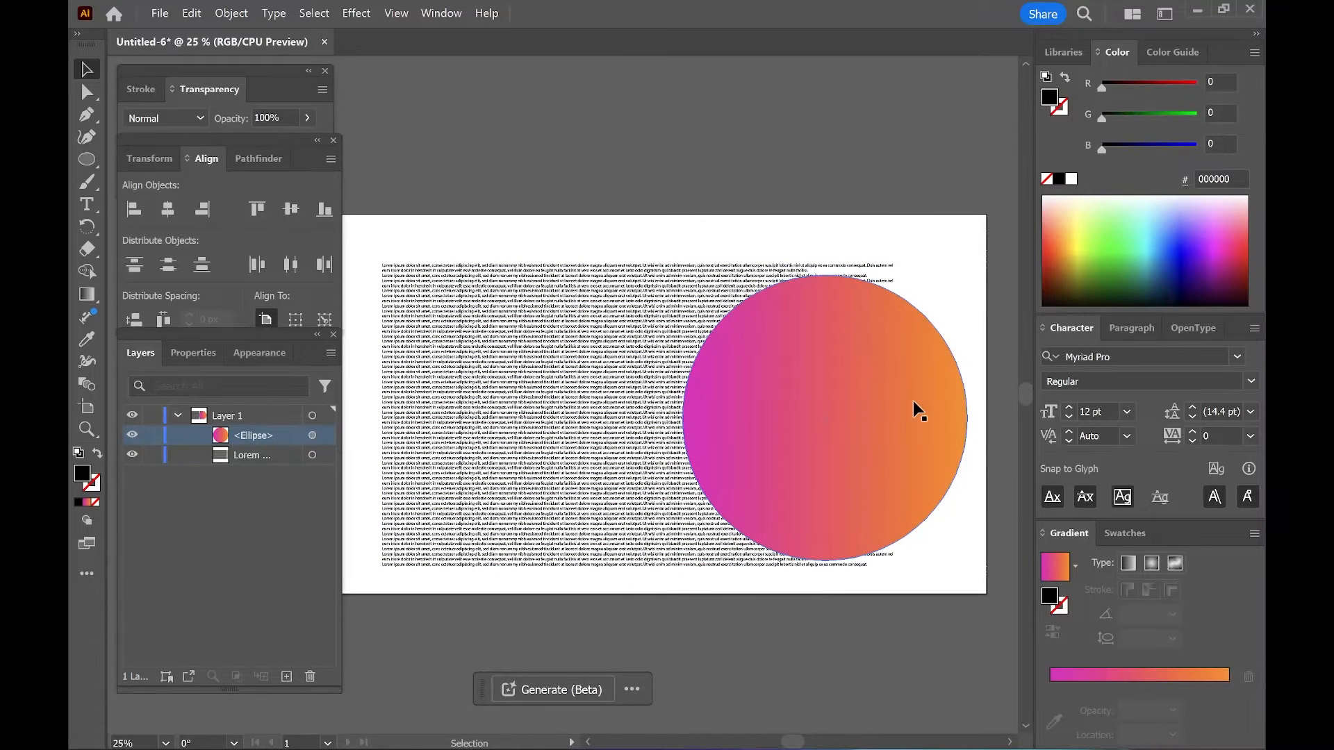
- Apply Object > Text Wrap > Make to the gradient circle
left_click(231, 13)
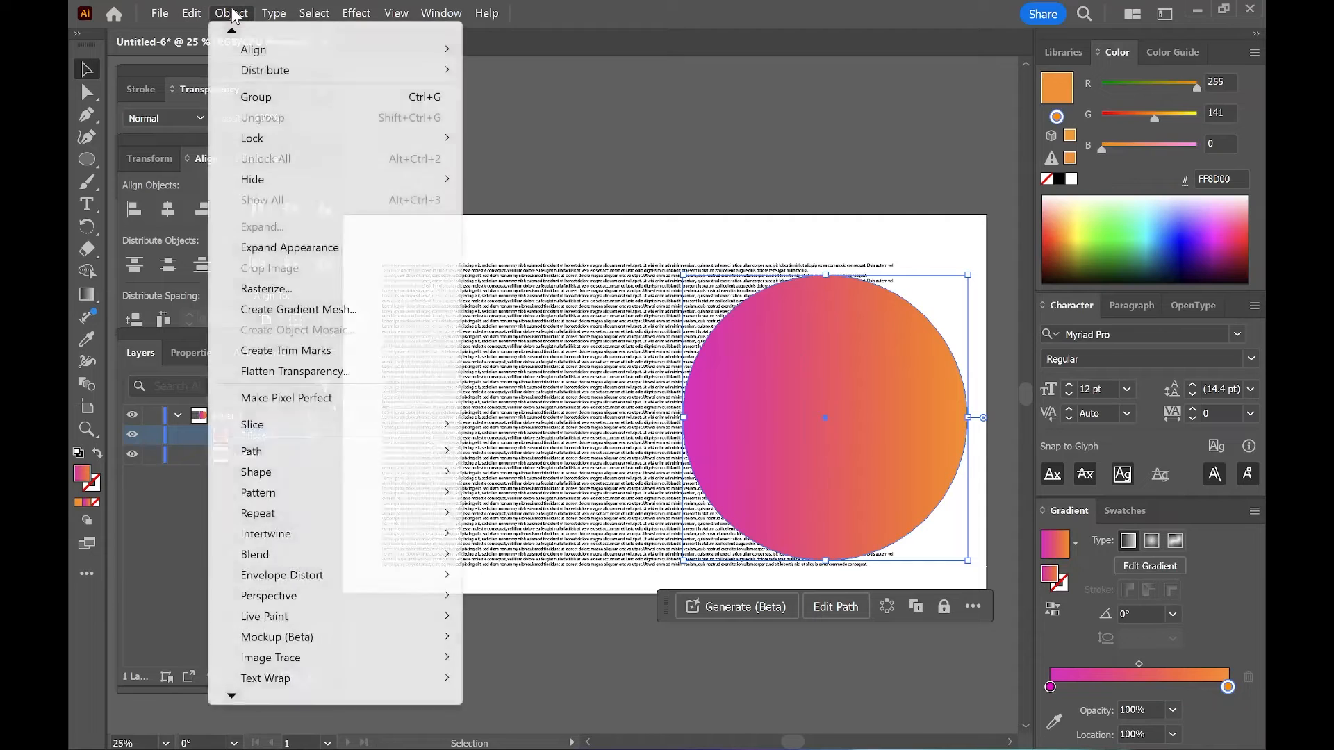
mouse_move(266, 678)
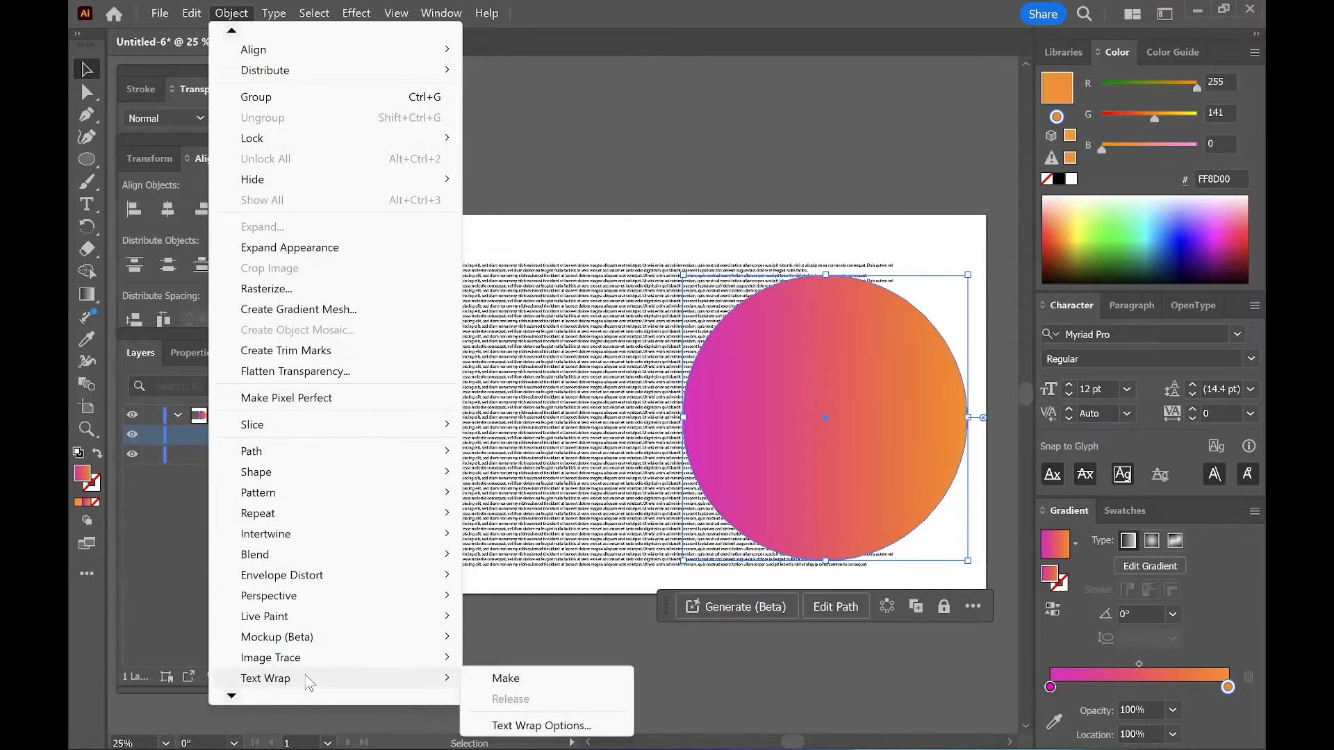
left_click(504, 679)
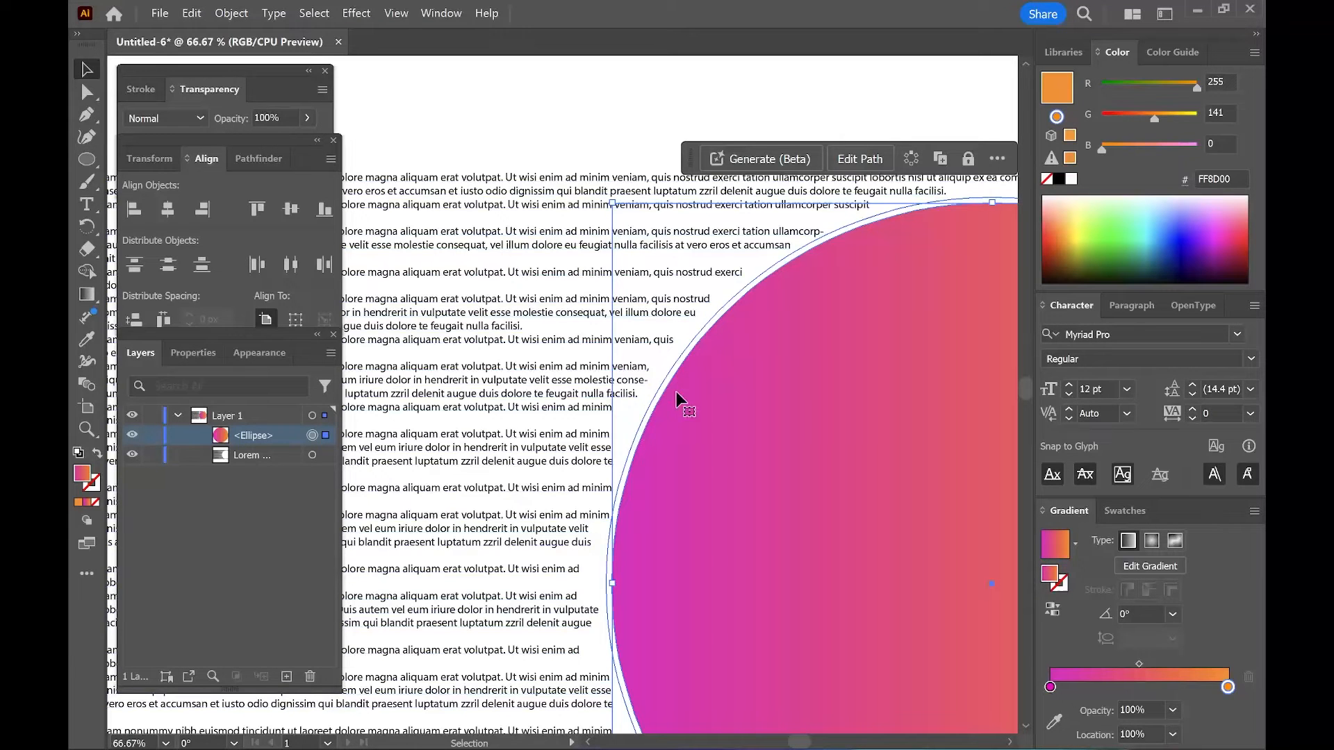
mouse_move(604, 201)
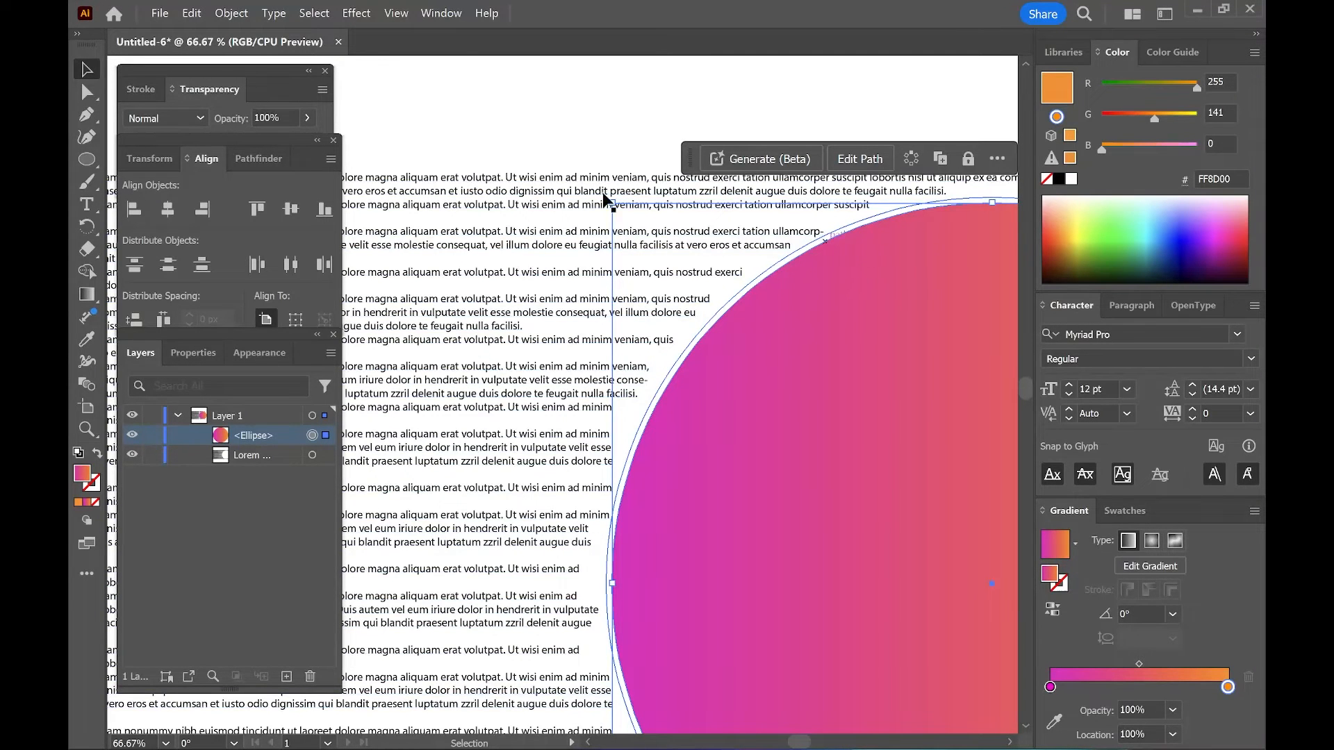
- Raise the circle's text wrap offset to 31 pt in Text Wrap Options
left_click(231, 13)
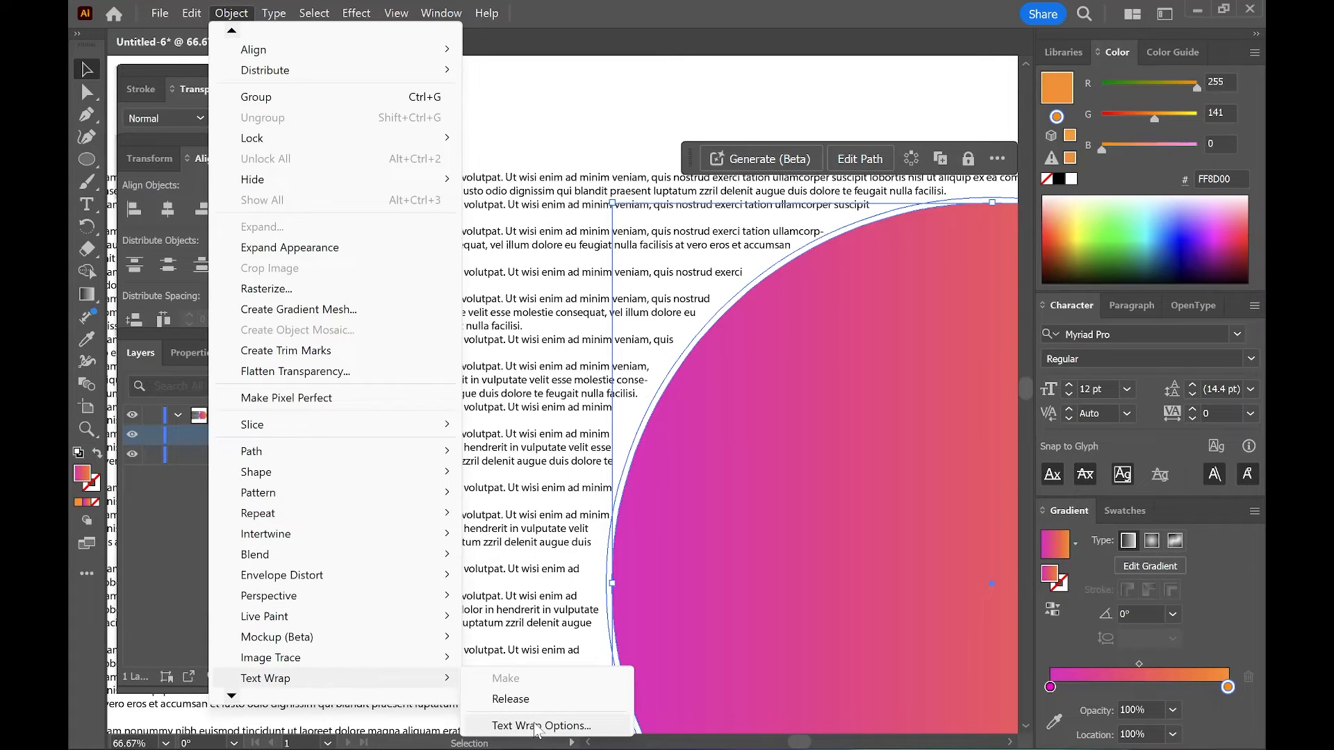
left_click(542, 725)
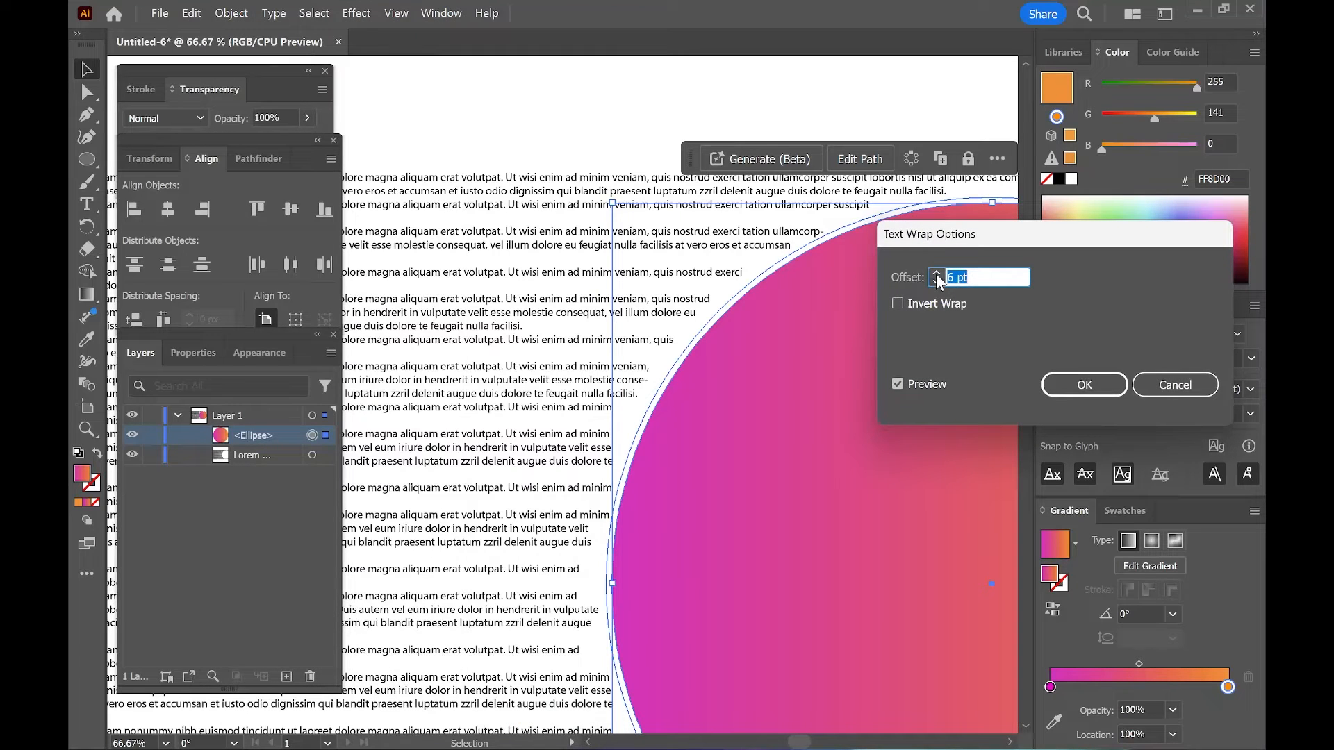
left_click(936, 272)
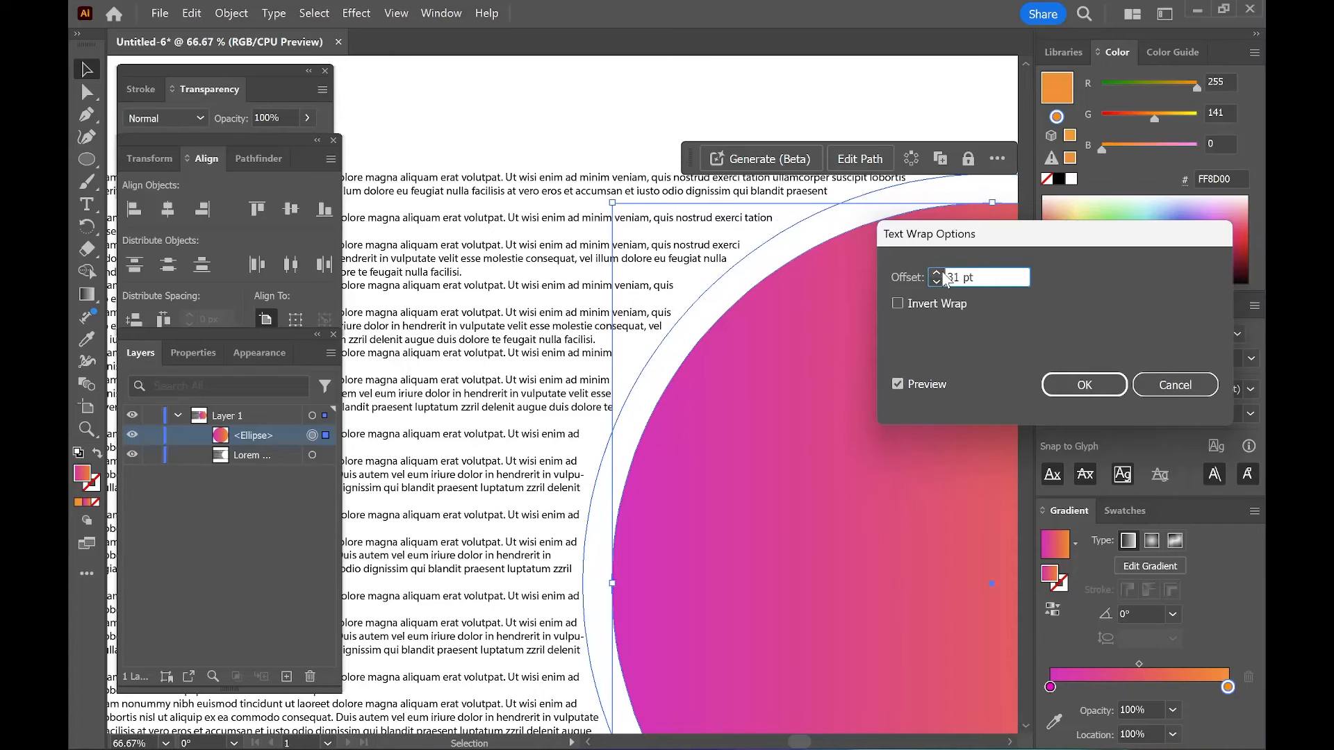
left_click(1083, 384)
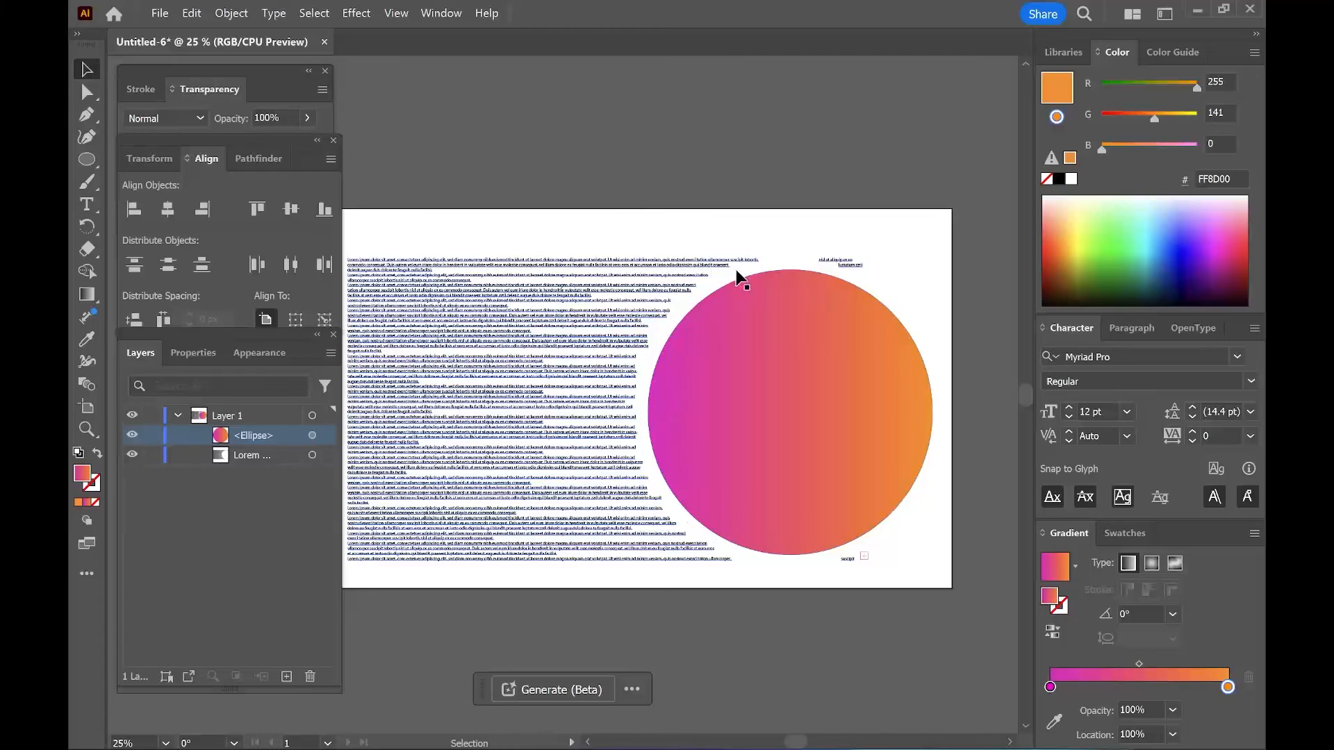
- Move the gradient circle to the centre of the artboard
left_click(800, 413)
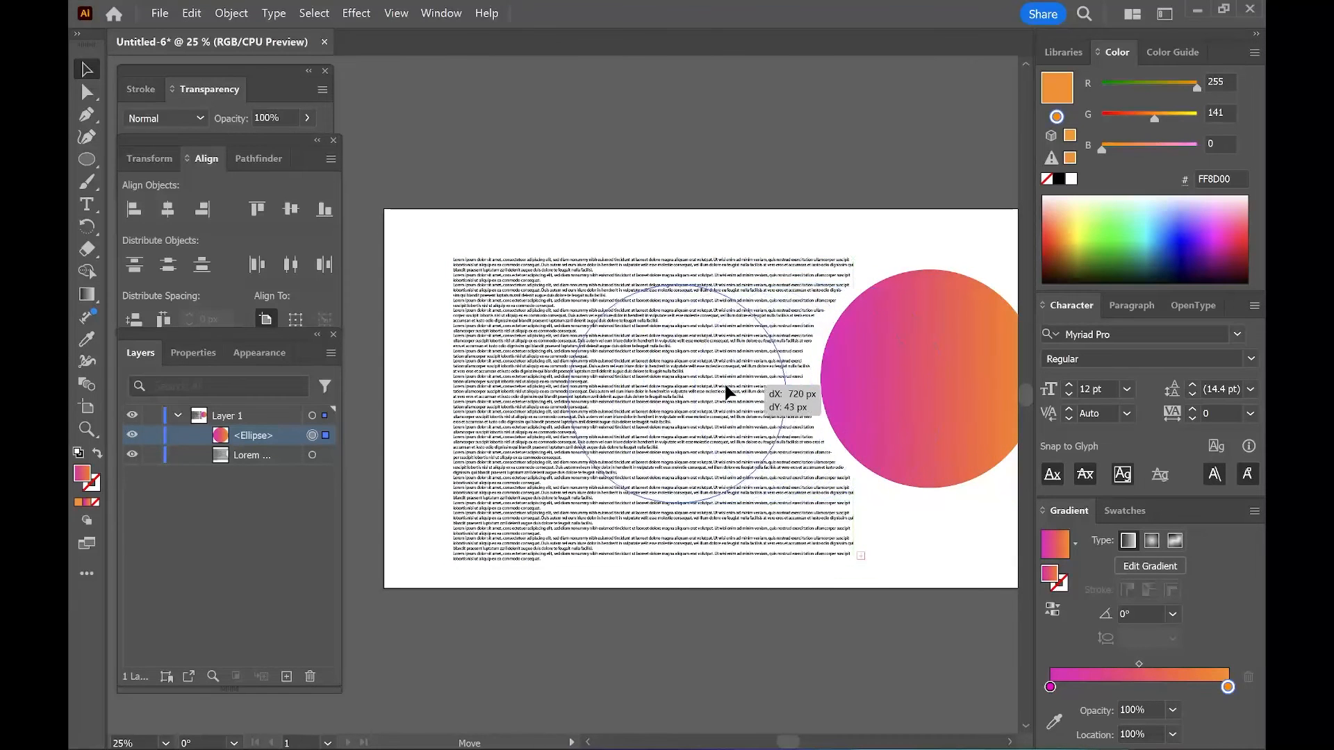
left_click_drag(919, 391, 647, 408)
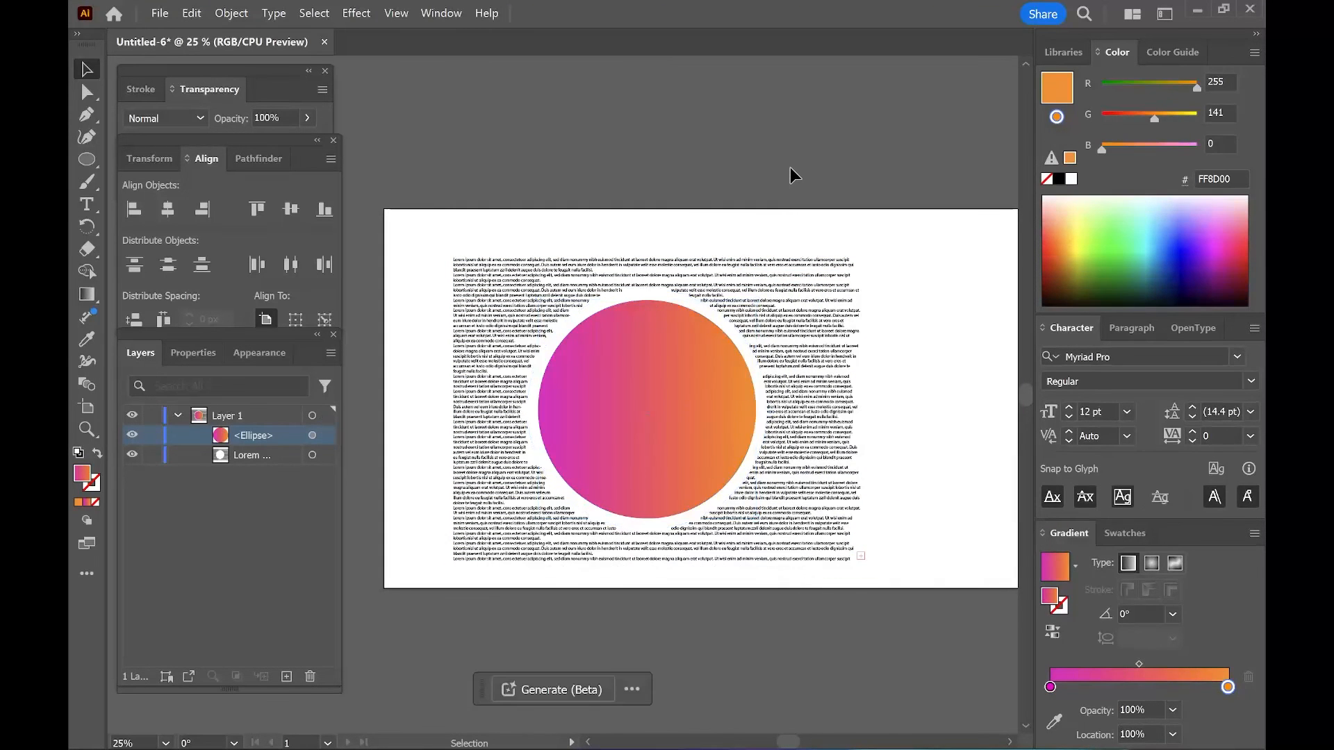